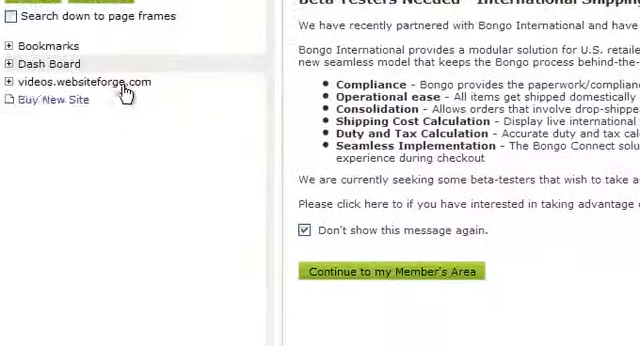
Step: Expand the site tree and open the Ecommerce Product Options list (Framed, Size, Add Text, Add Gift Wrap)
left_click(9, 81)
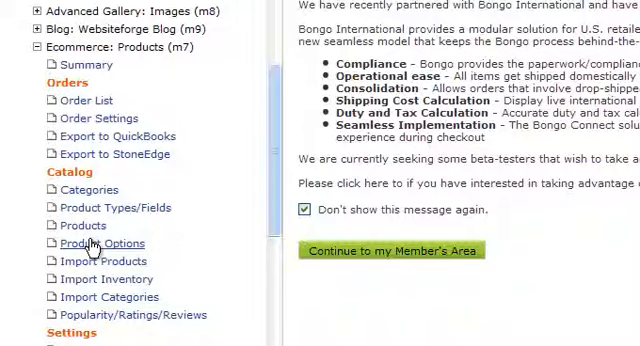
left_click(101, 243)
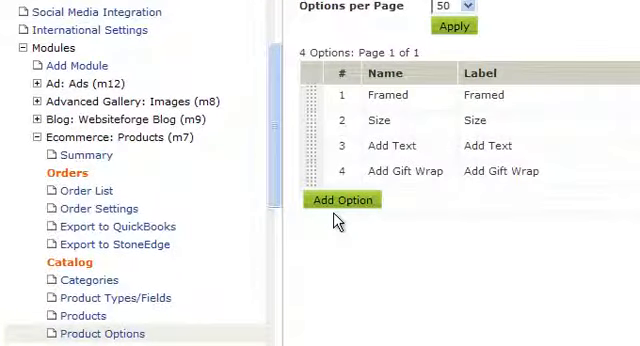
scroll("right", 3)
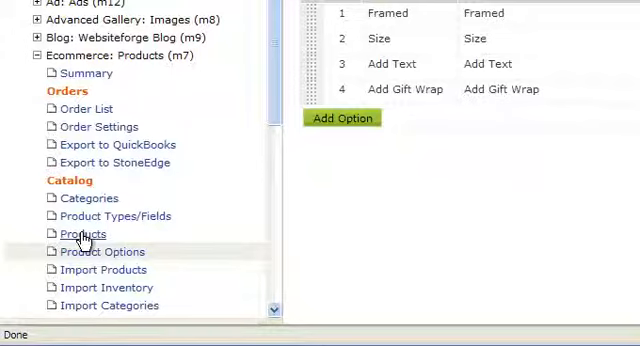
Step: Edit Test Product Number 2 and scroll down to its Product Options section
left_click(82, 233)
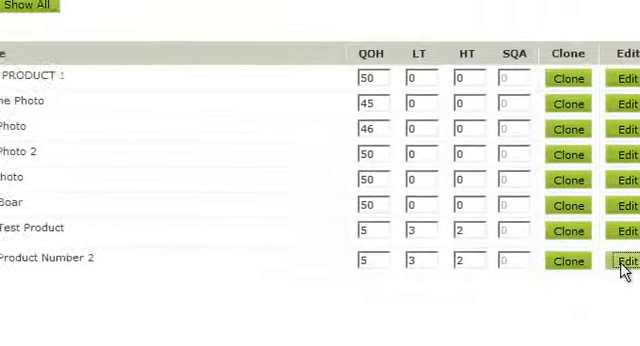
left_click(623, 261)
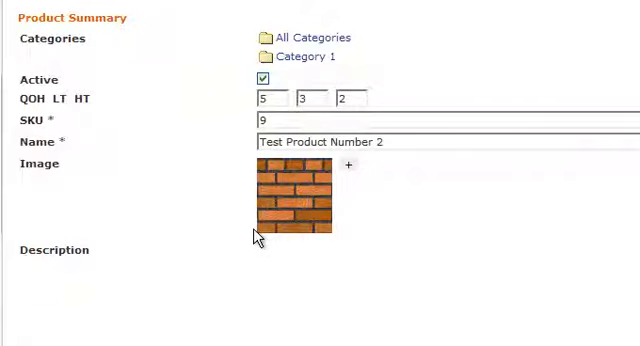
scroll("down", 3)
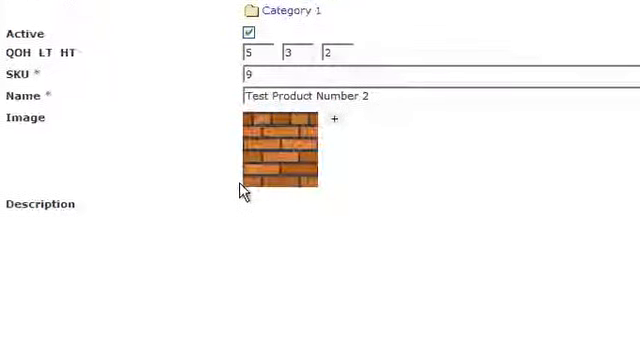
scroll("down", 3)
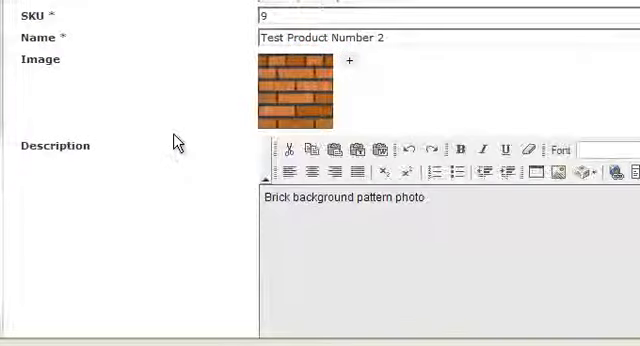
scroll("down", 3)
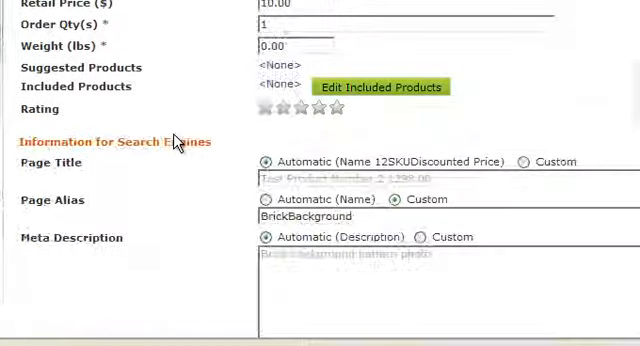
scroll("down", 3)
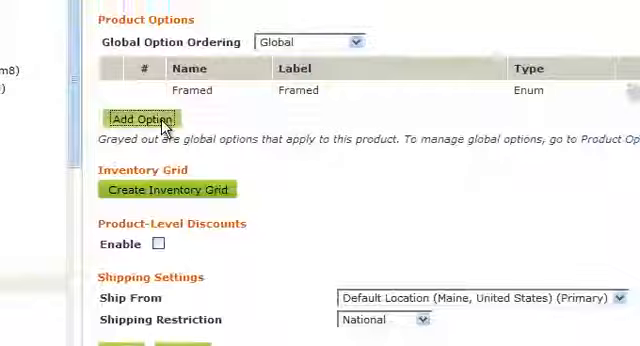
Step: Add an enum option 'Color Of Frame' and enter its colour values, such as Red, as text
left_click(139, 118)
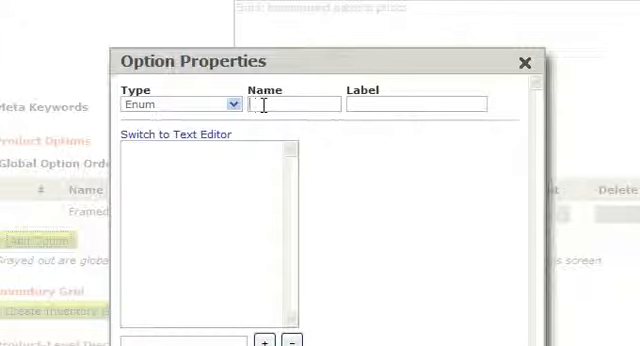
type("Cl")
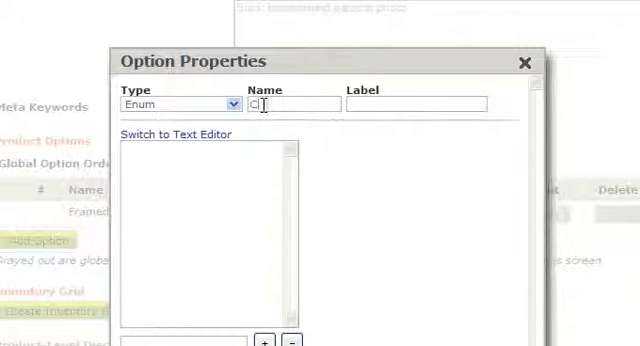
type("Color Of Frame")
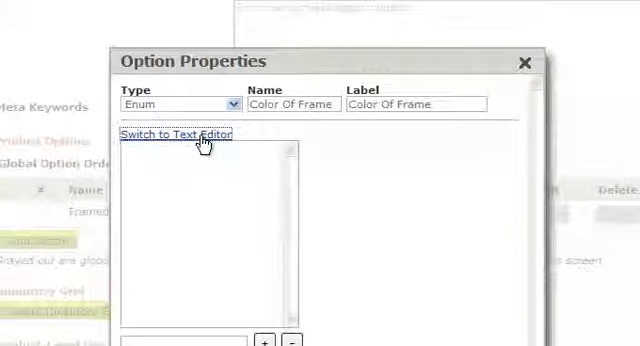
left_click(178, 135)
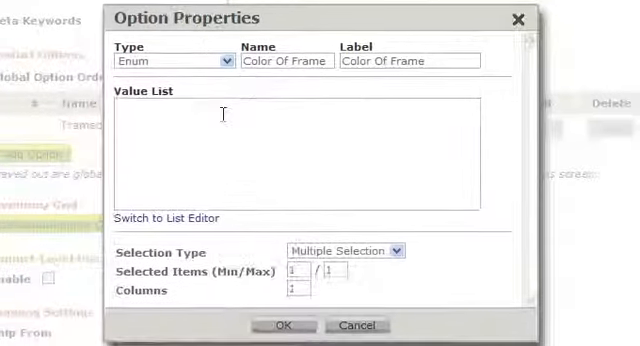
type("Red")
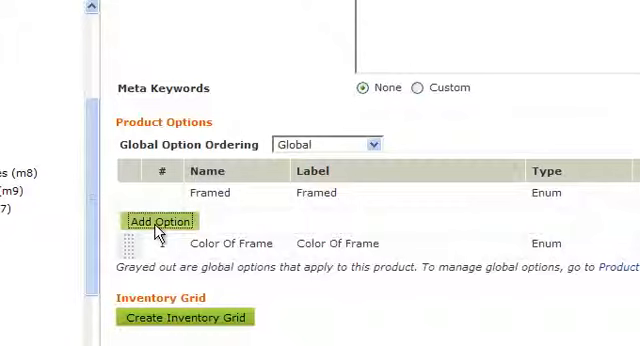
Step: Set up a Custom Text option 'Text On Frame' costing 0.50 per word
left_click(157, 221)
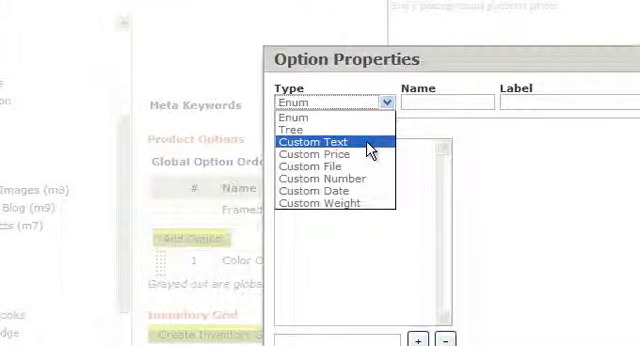
left_click(312, 140)
type("Text On Frame")
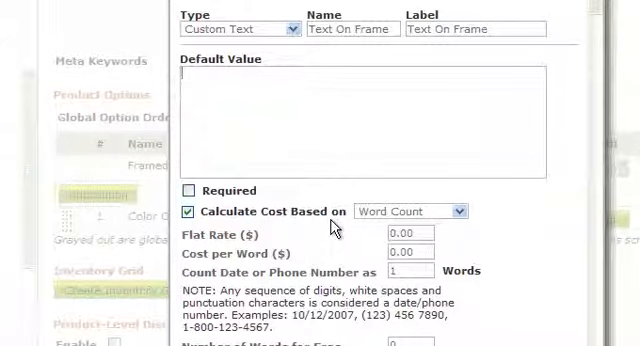
left_click(407, 232)
type("0.5")
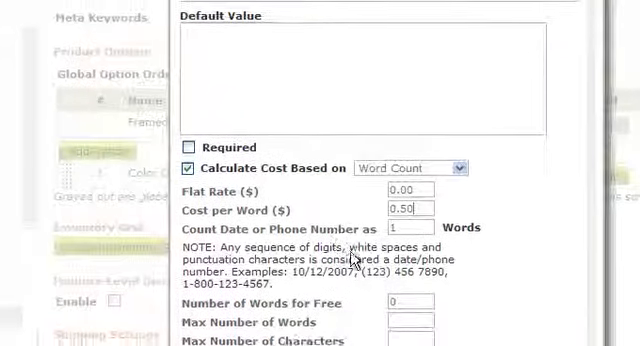
scroll("down", 3)
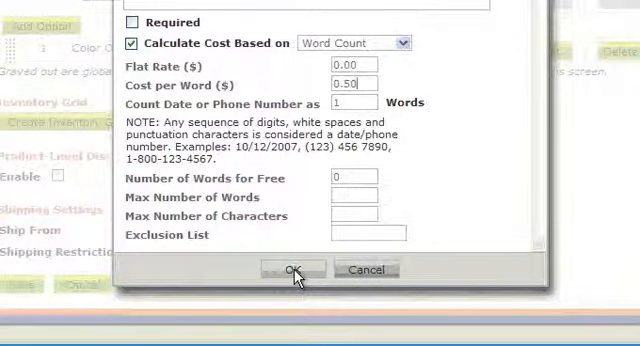
Step: Confirm the Text On Frame option and save Test Product Number 2
left_click(287, 269)
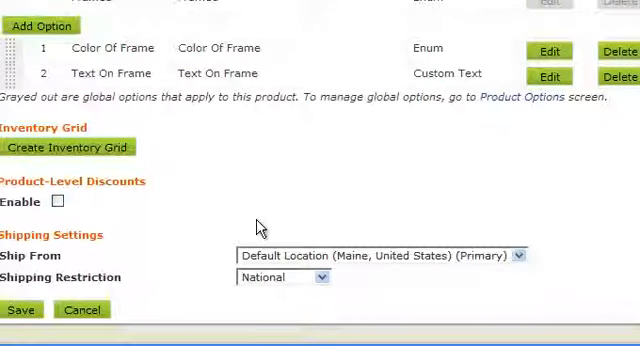
scroll("down", 3)
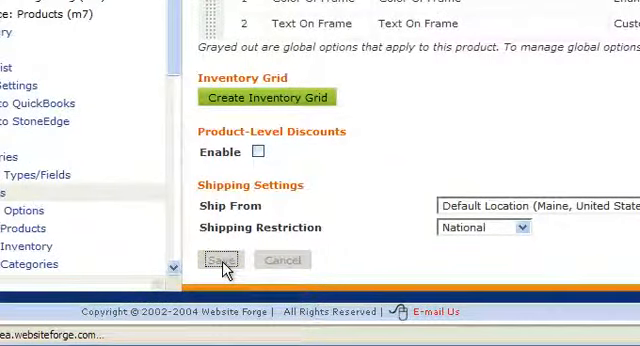
left_click(221, 259)
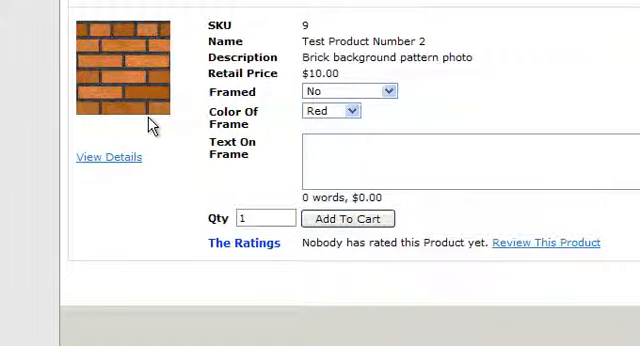
Step: Enter the frame inscription (my name, 4-11-2011, created) into Text On Frame
scroll("down", 3)
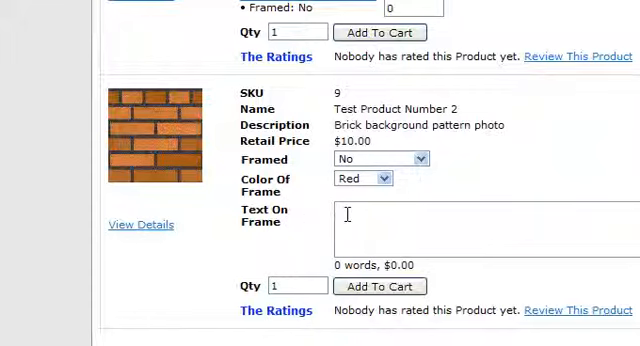
type("my name")
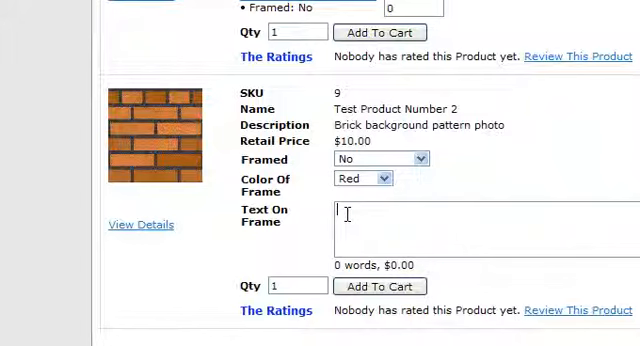
type("4-11-")
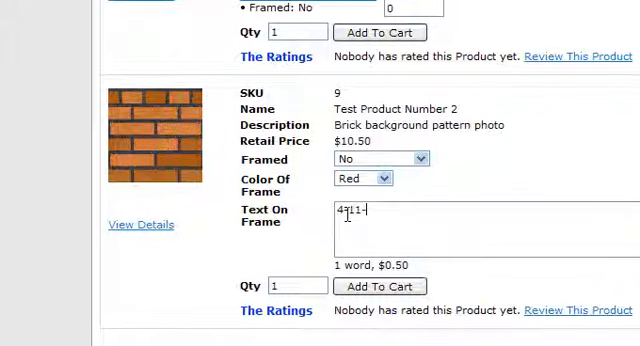
type("2011")
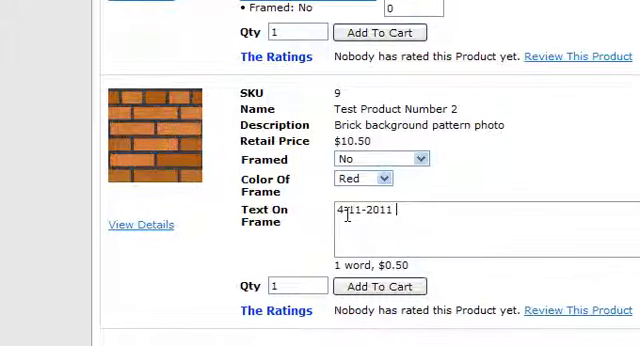
type("created by Jon D")
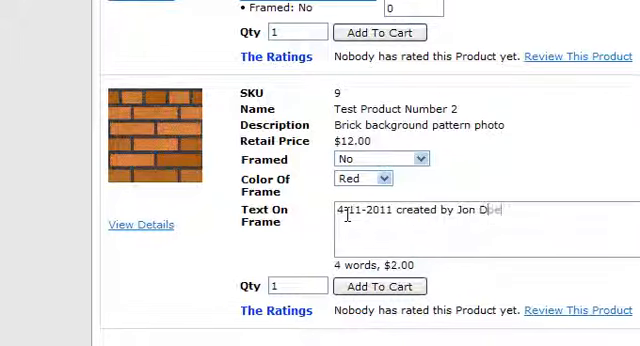
type("oe")
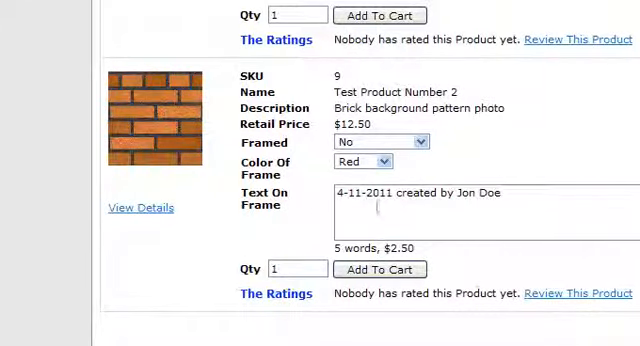
Step: Choose Blue as the frame colour and set Framed to Yes, totalling $16.50
left_click(360, 161)
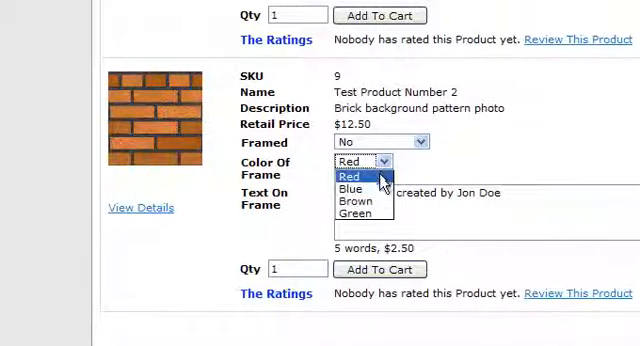
left_click(365, 186)
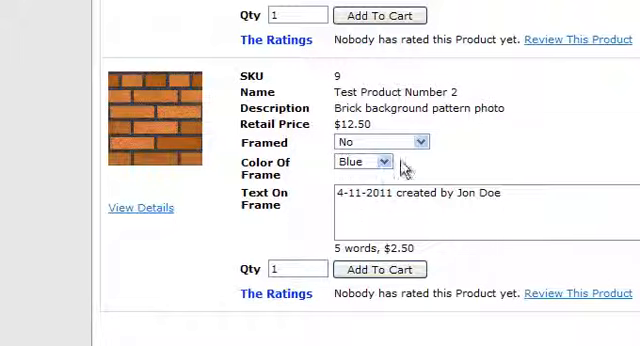
left_click(378, 140)
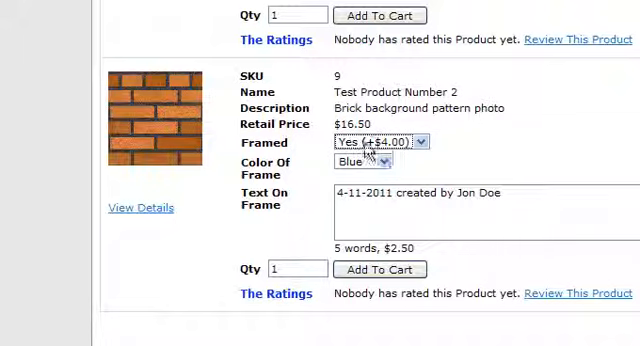